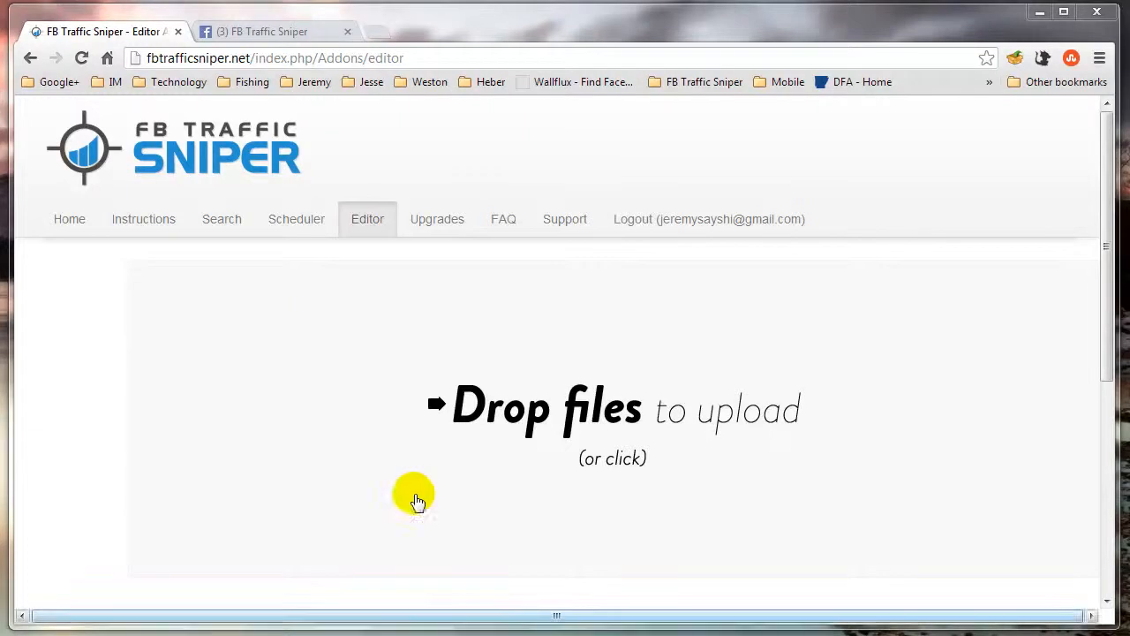
Step: Show the Upgrades page with the Magic Ads Image Editor listed as Enabled
{"action": "left_click", "coordinate": [445, 219]}
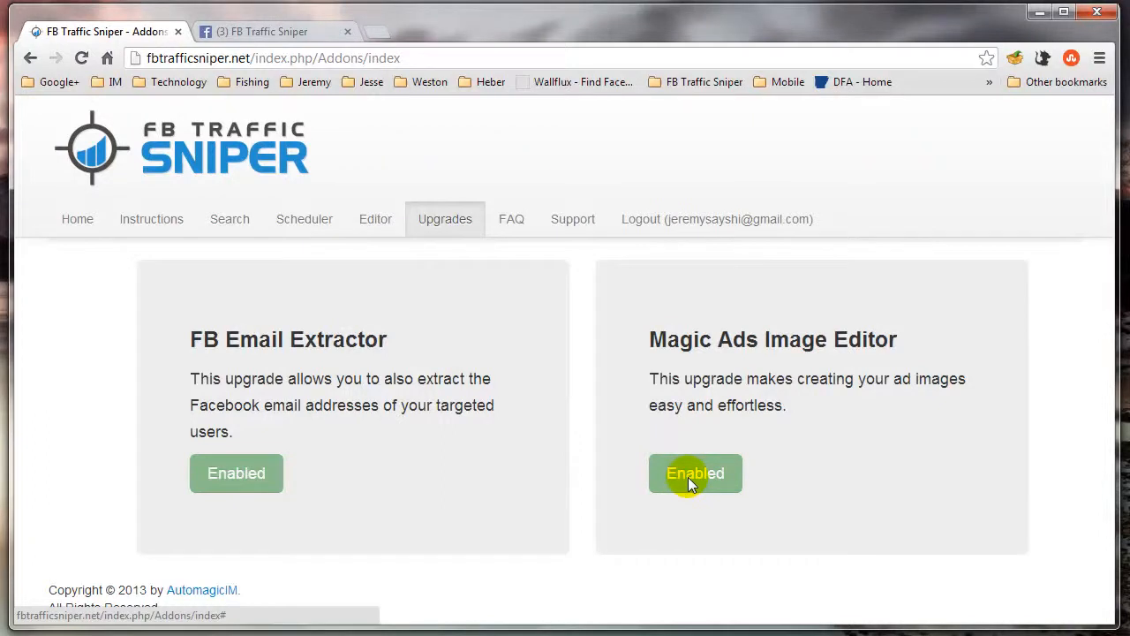
{"action": "mouse_move", "coordinate": [731, 362]}
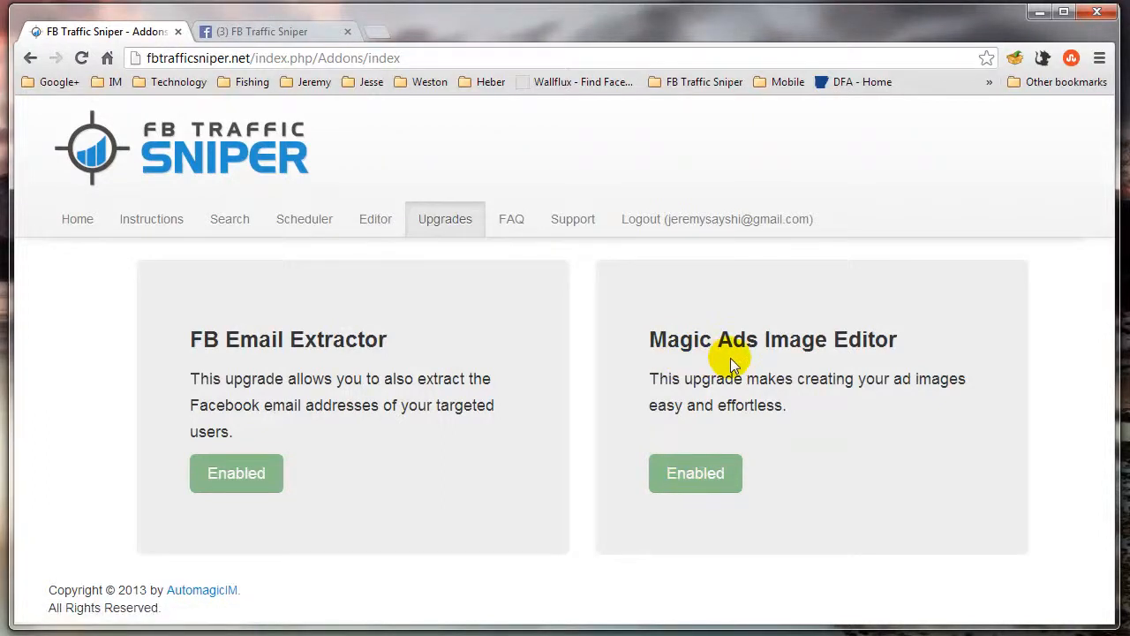
{"action": "mouse_move", "coordinate": [819, 415]}
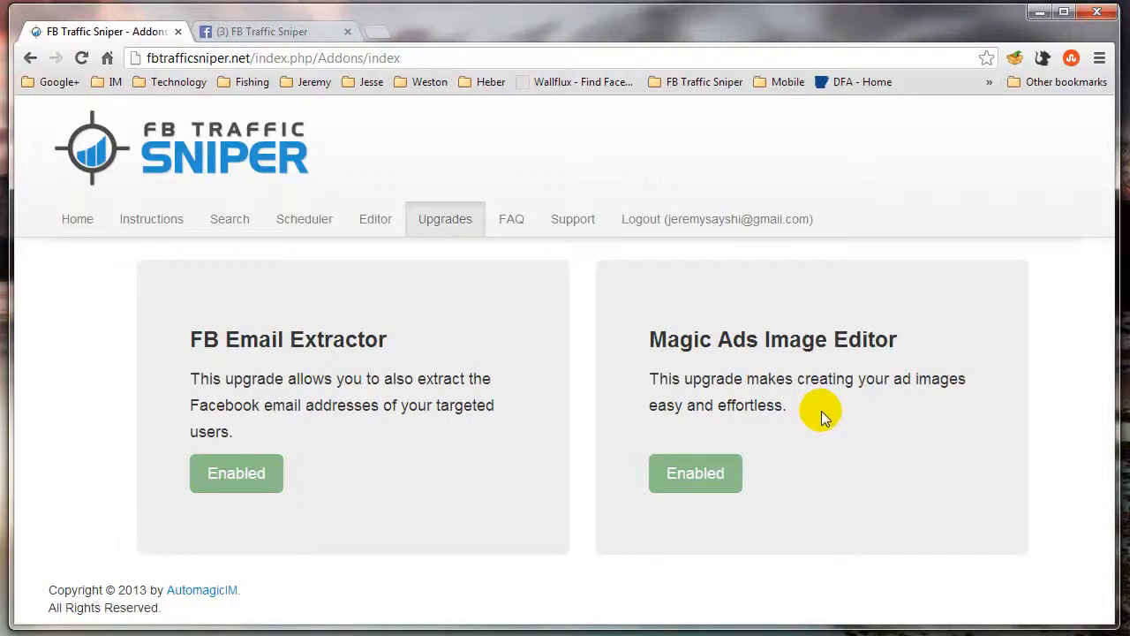
{"action": "mouse_move", "coordinate": [427, 293]}
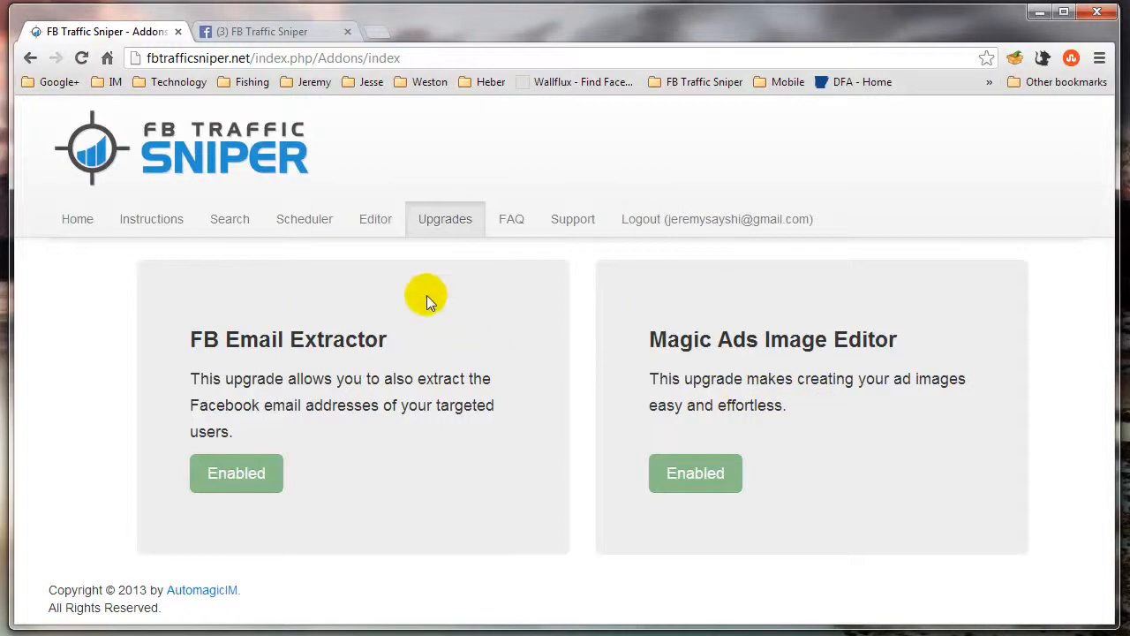
Step: Go to the Editor page, dismiss the file picker and reach the photo URL field
{"action": "left_click", "coordinate": [367, 219]}
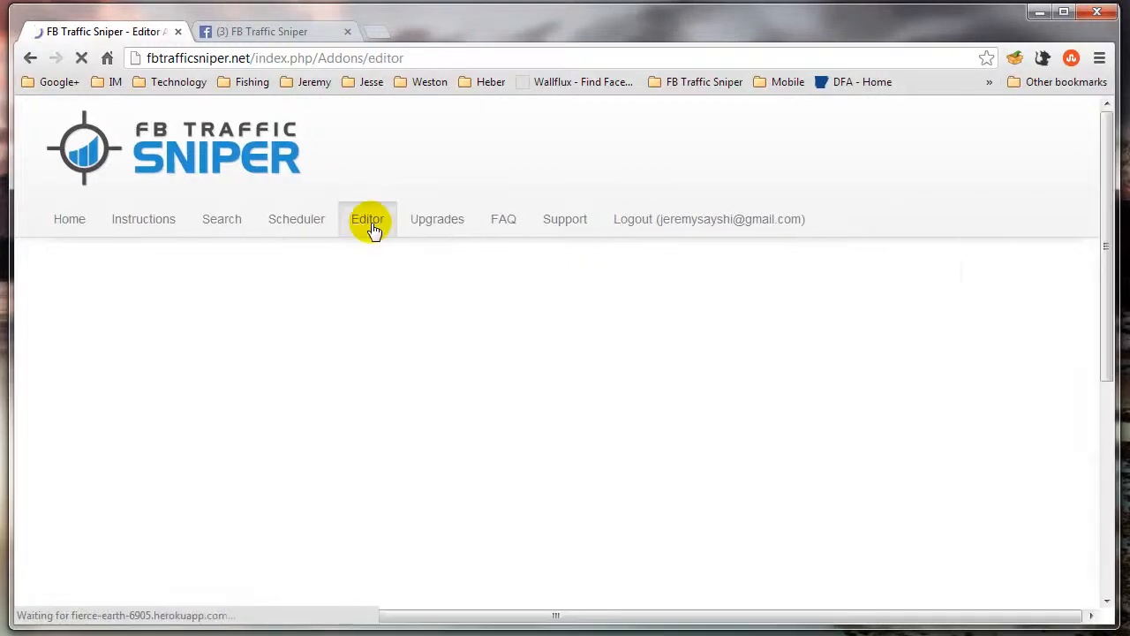
{"action": "left_click", "coordinate": [367, 219]}
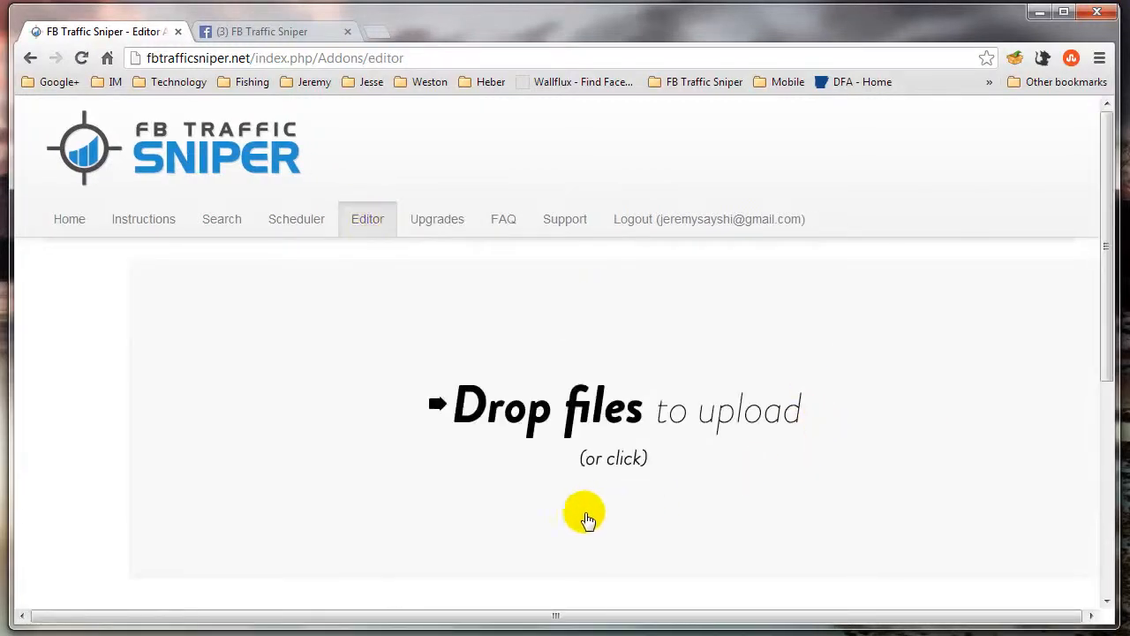
{"action": "left_click", "coordinate": [590, 517]}
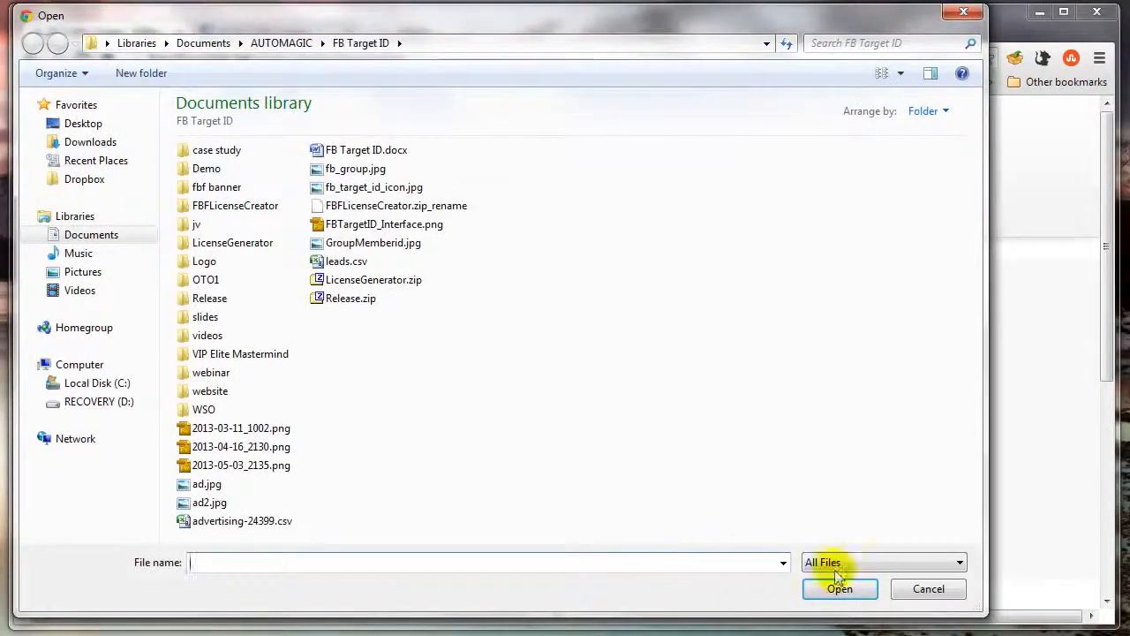
{"action": "left_click", "coordinate": [928, 590]}
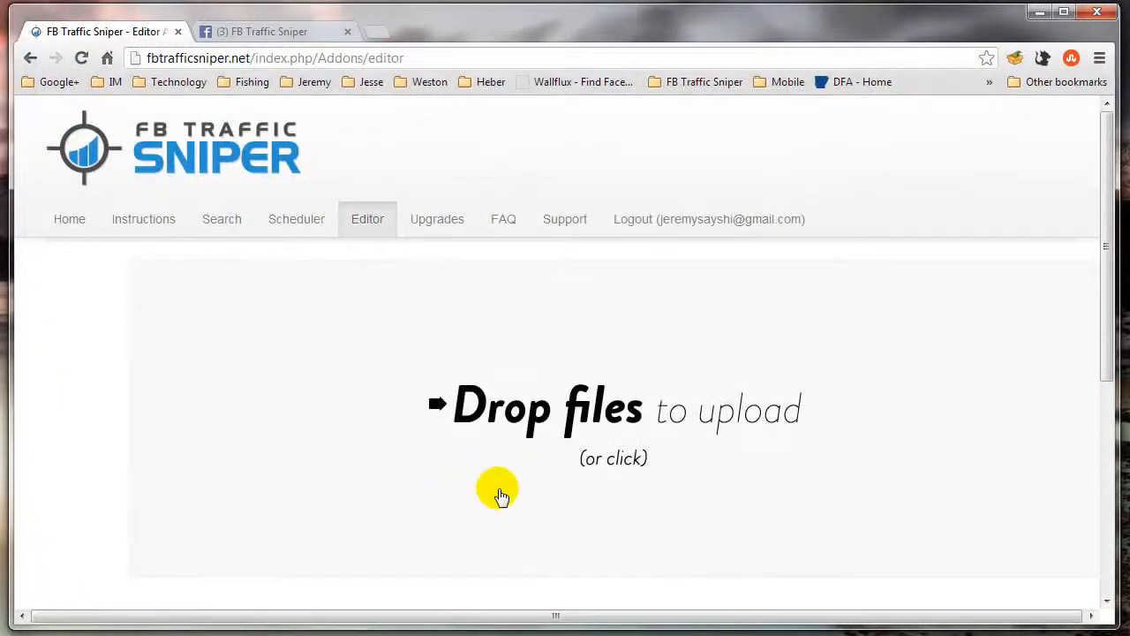
{"action": "scroll", "scroll_direction": "down", "scroll_amount": 3}
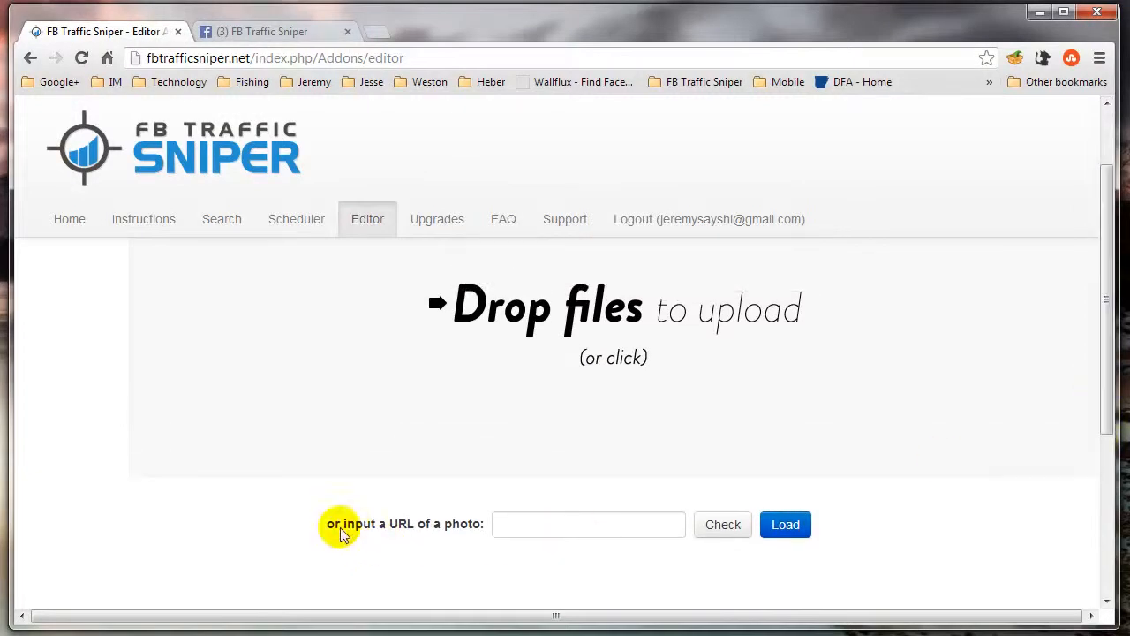
{"action": "mouse_move", "coordinate": [304, 186]}
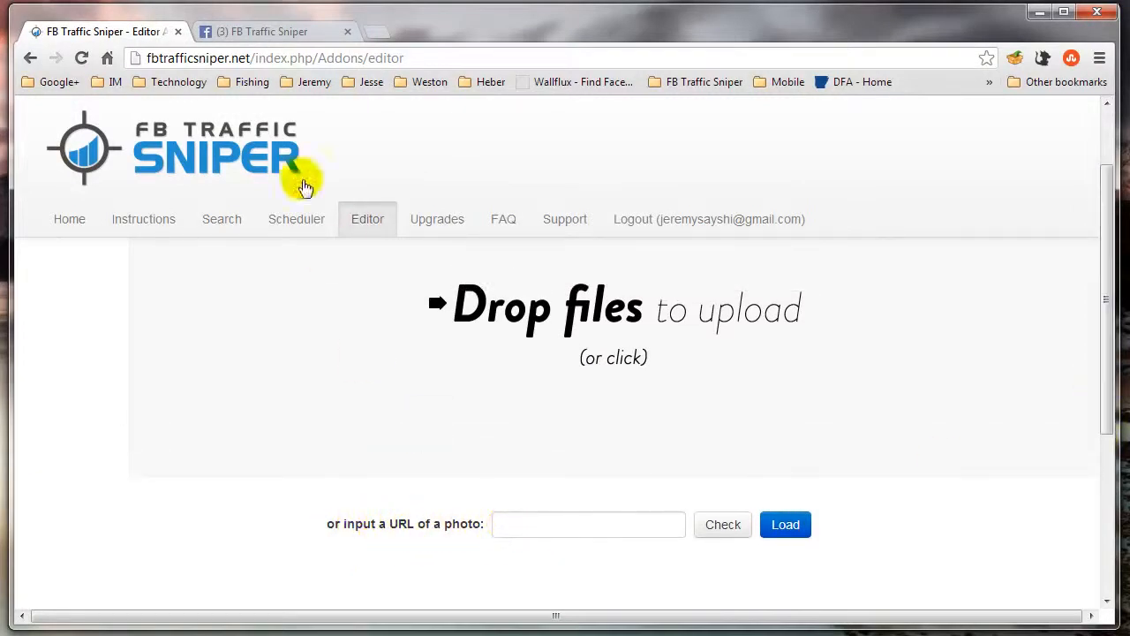
Step: Copy the Facebook cover photo's image address and load it into the editor's URL field
{"action": "left_click", "coordinate": [274, 32]}
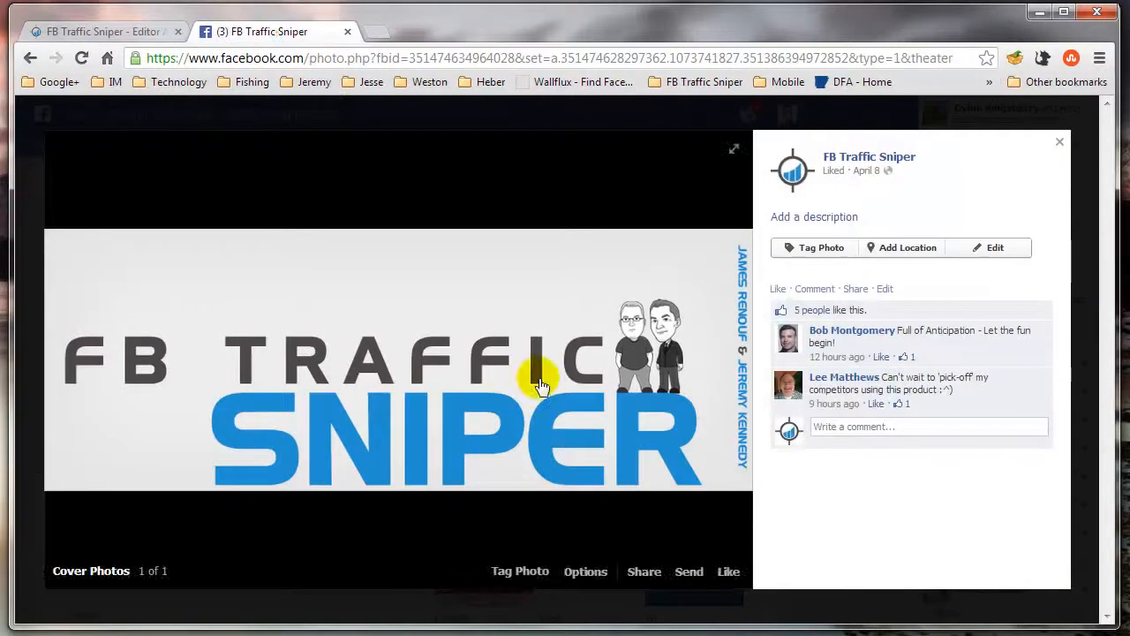
{"action": "right_click", "coordinate": [540, 385]}
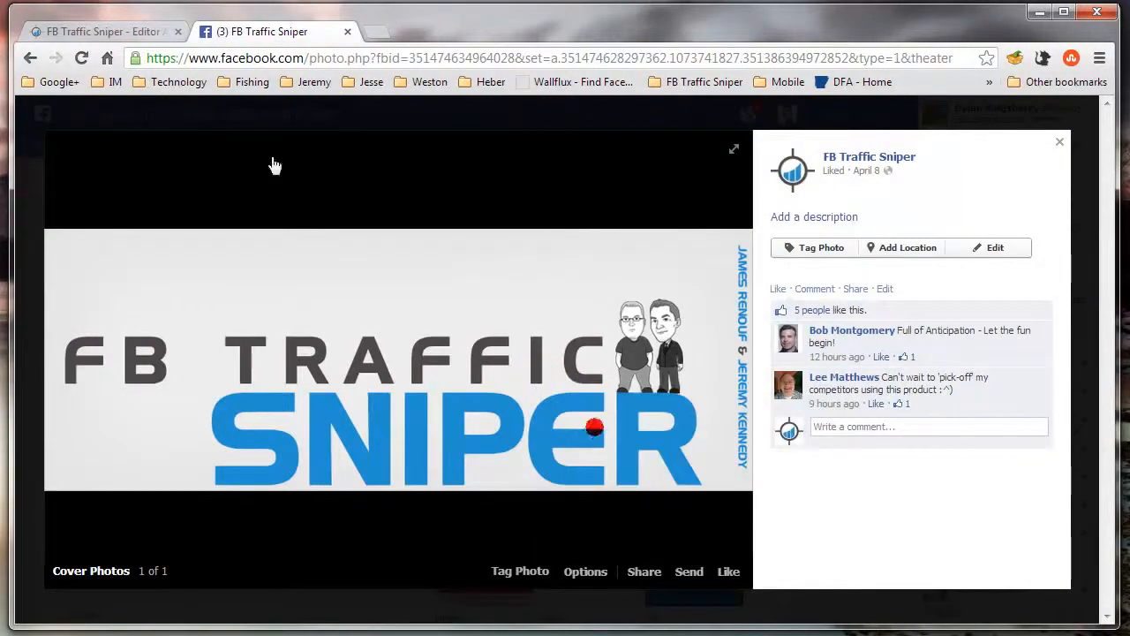
{"action": "left_click", "coordinate": [98, 31]}
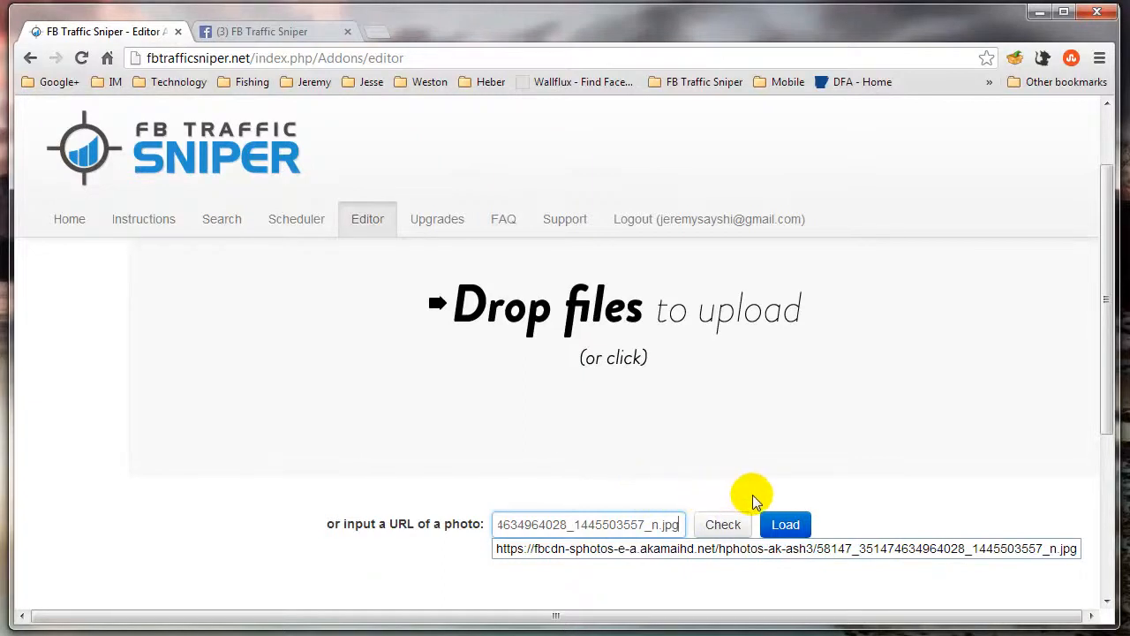
{"action": "left_click", "coordinate": [784, 522]}
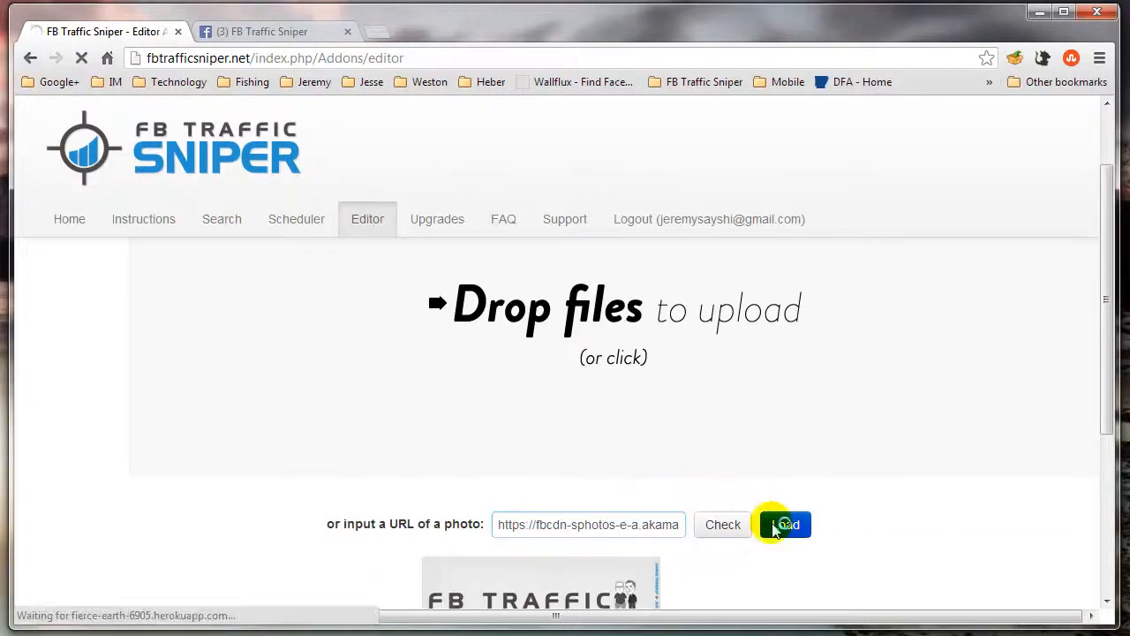
{"action": "left_click", "coordinate": [782, 524]}
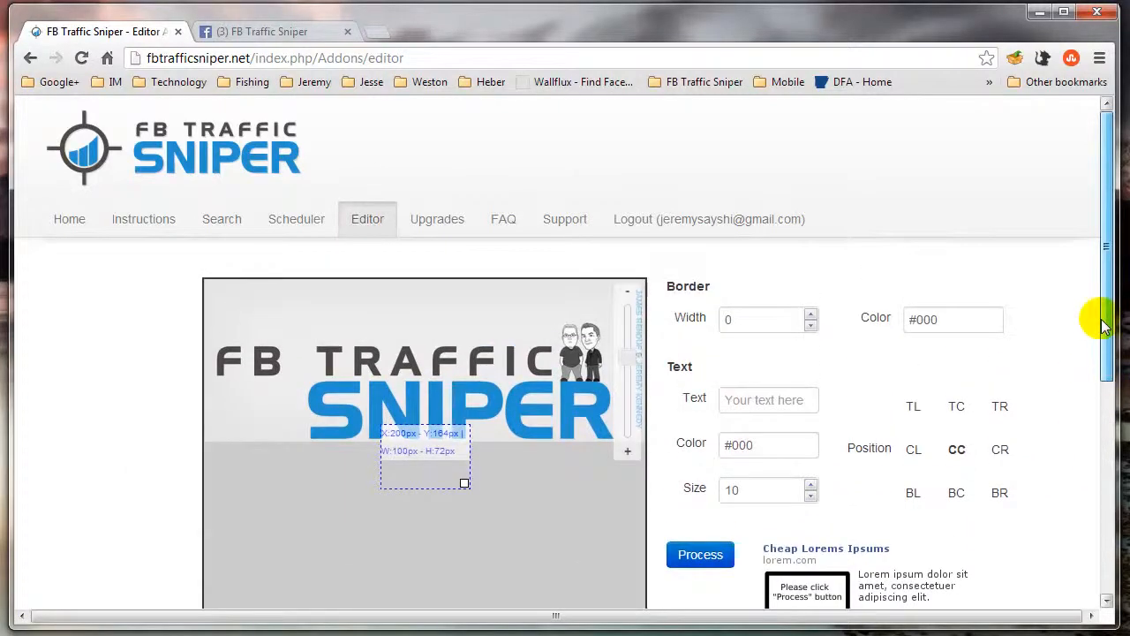
Step: Draw a crop box around the two cartoon faces and process a preview of it
{"action": "scroll", "scroll_direction": "down", "scroll_amount": 3}
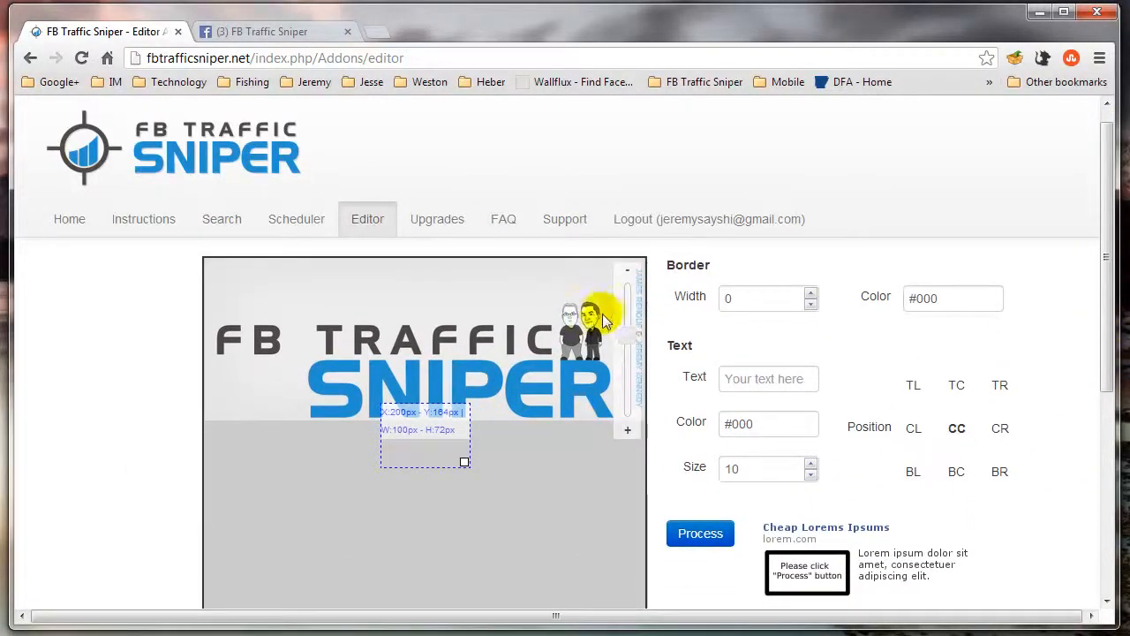
{"action": "left_click_drag", "start_coordinate": [627, 315], "coordinate": [627, 335]}
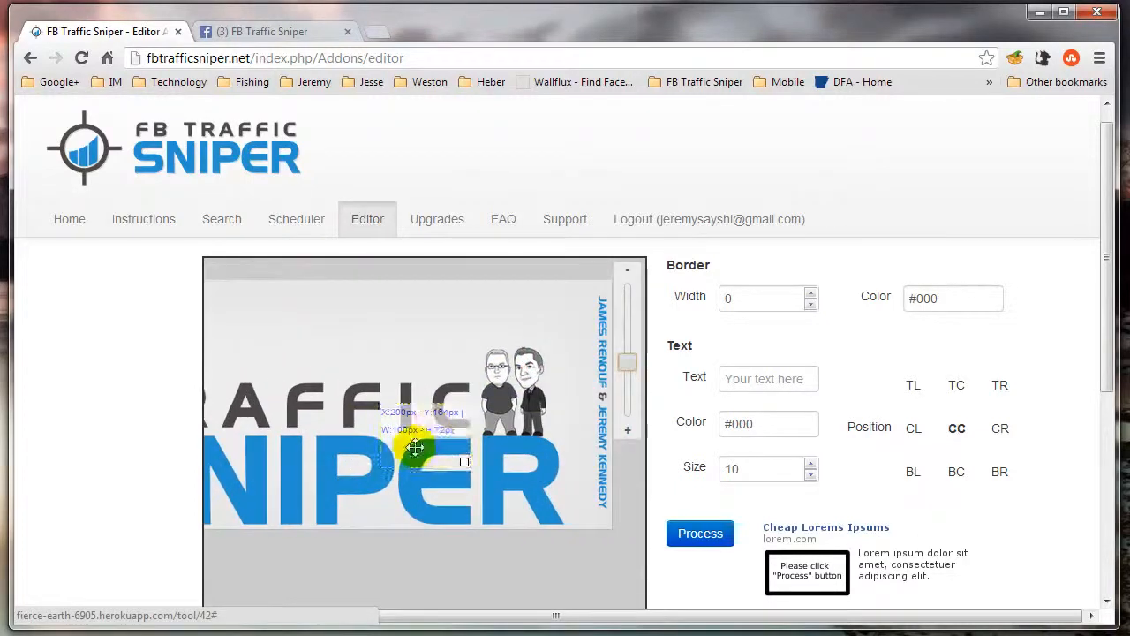
{"action": "left_click_drag", "start_coordinate": [415, 445], "coordinate": [505, 388]}
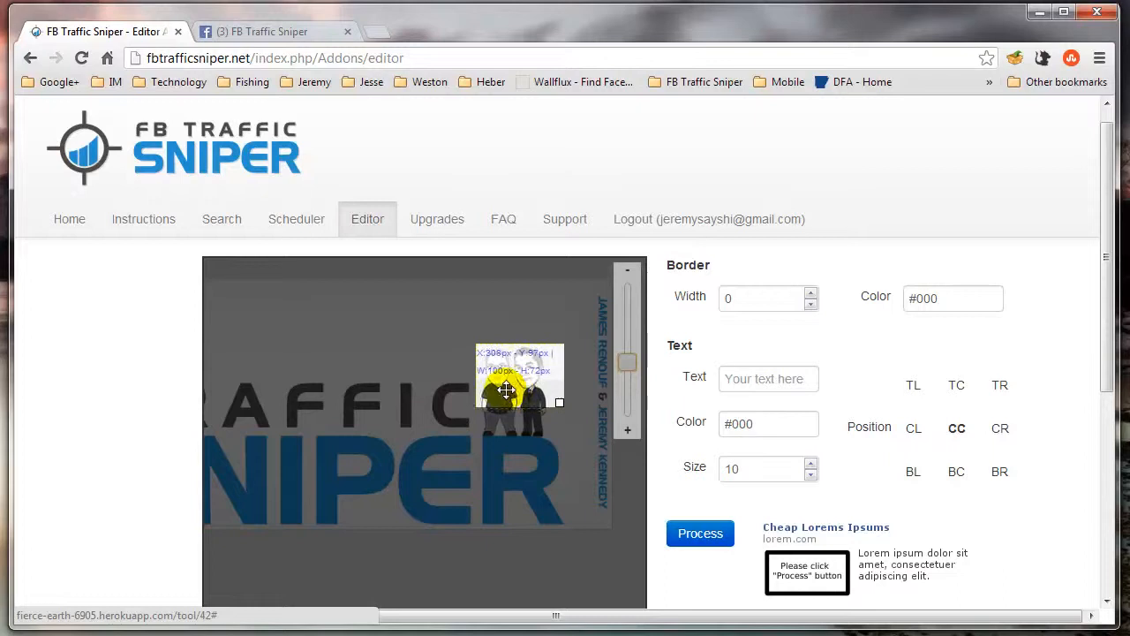
{"action": "left_click_drag", "start_coordinate": [508, 389], "coordinate": [503, 390]}
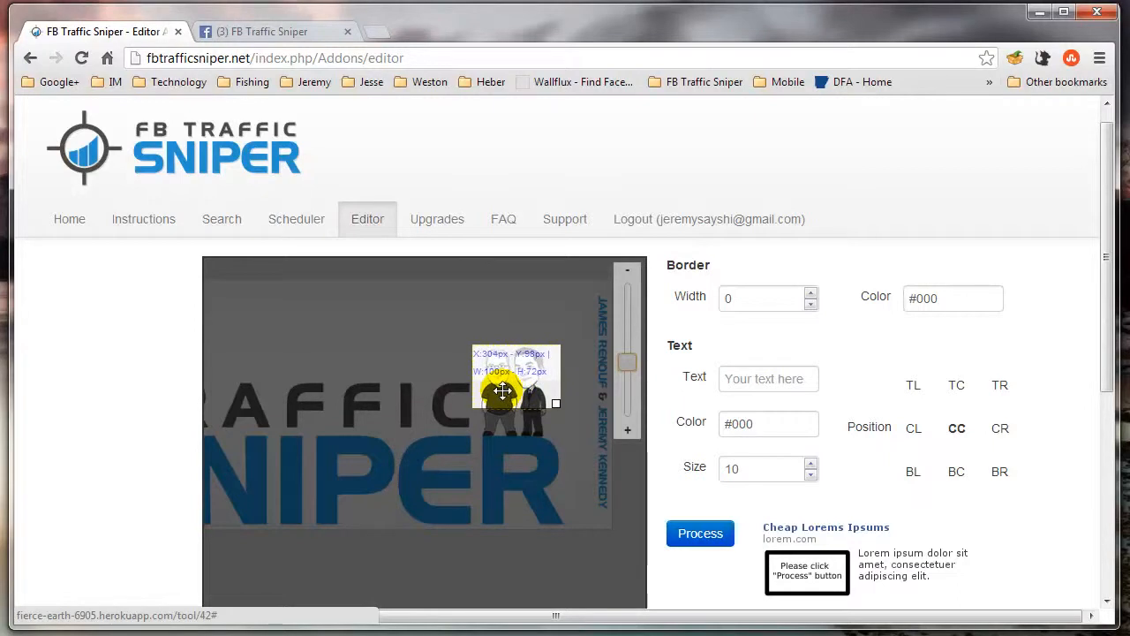
{"action": "left_click", "coordinate": [699, 533]}
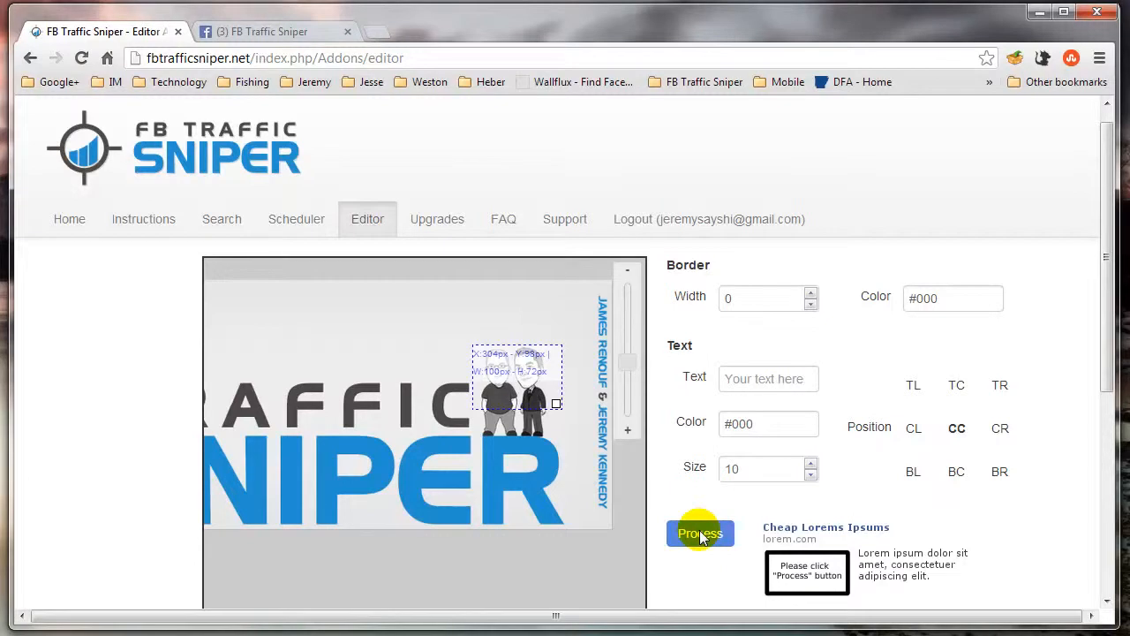
{"action": "left_click", "coordinate": [699, 533]}
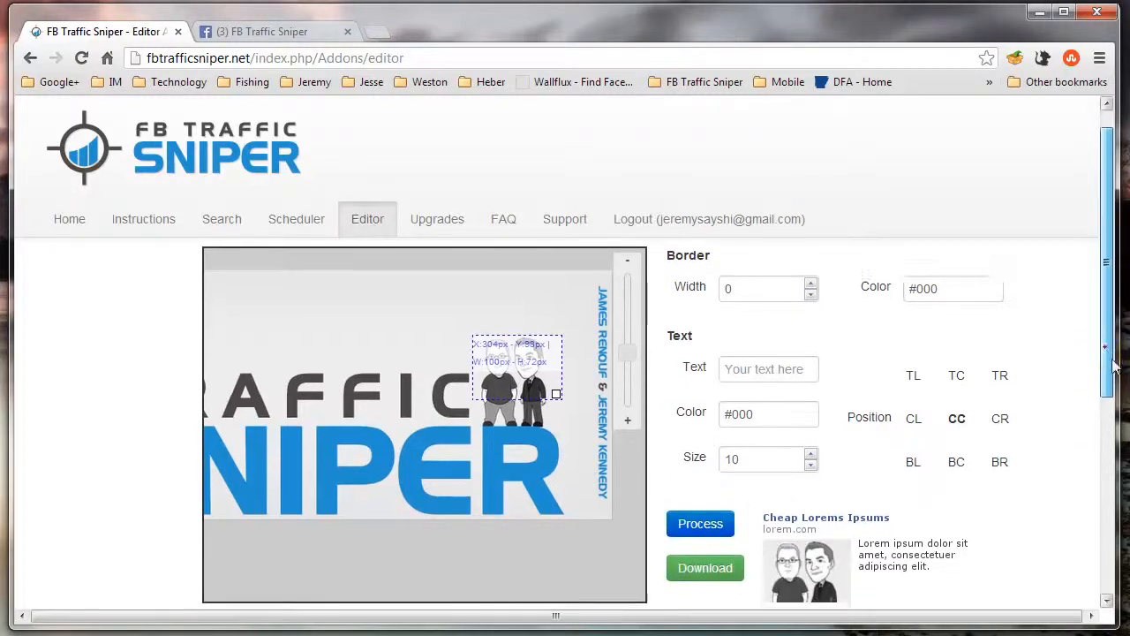
Step: Resize the crop area to fit the faces more tightly after checking the preview
{"action": "scroll", "scroll_direction": "down", "scroll_amount": 3}
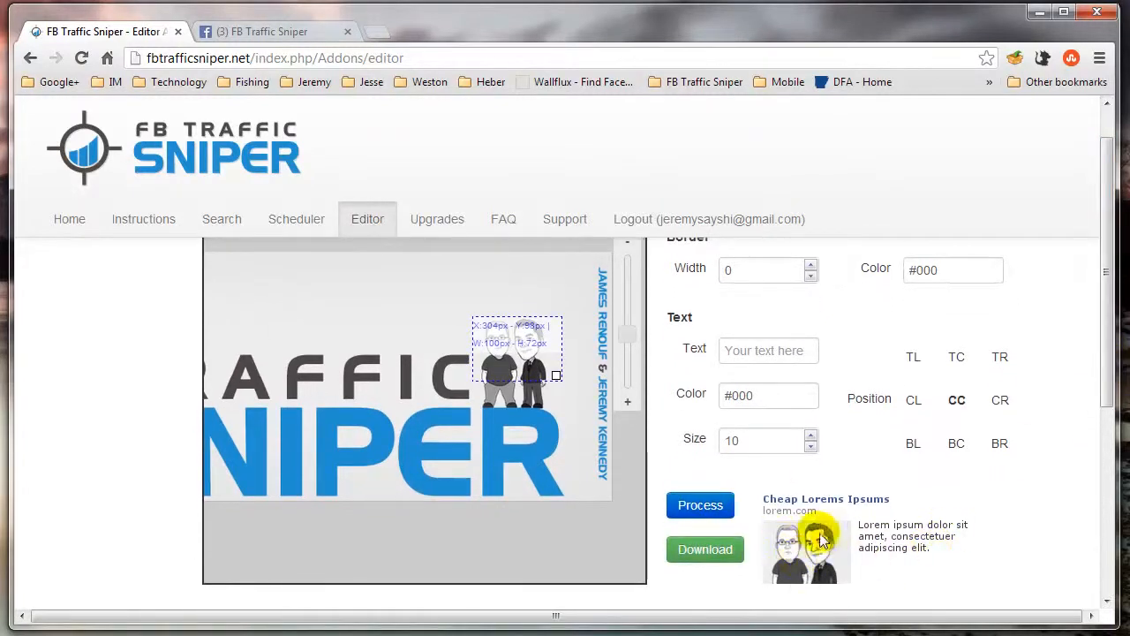
{"action": "mouse_move", "coordinate": [632, 375]}
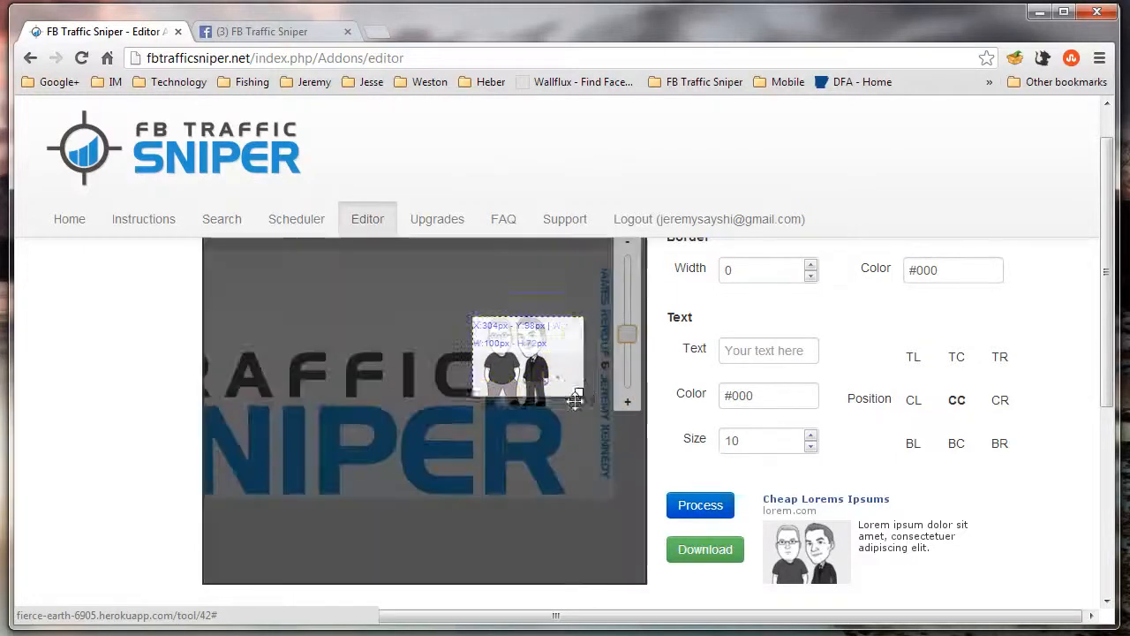
{"action": "left_click_drag", "start_coordinate": [574, 398], "coordinate": [586, 397]}
{"action": "type", "text": "1"}
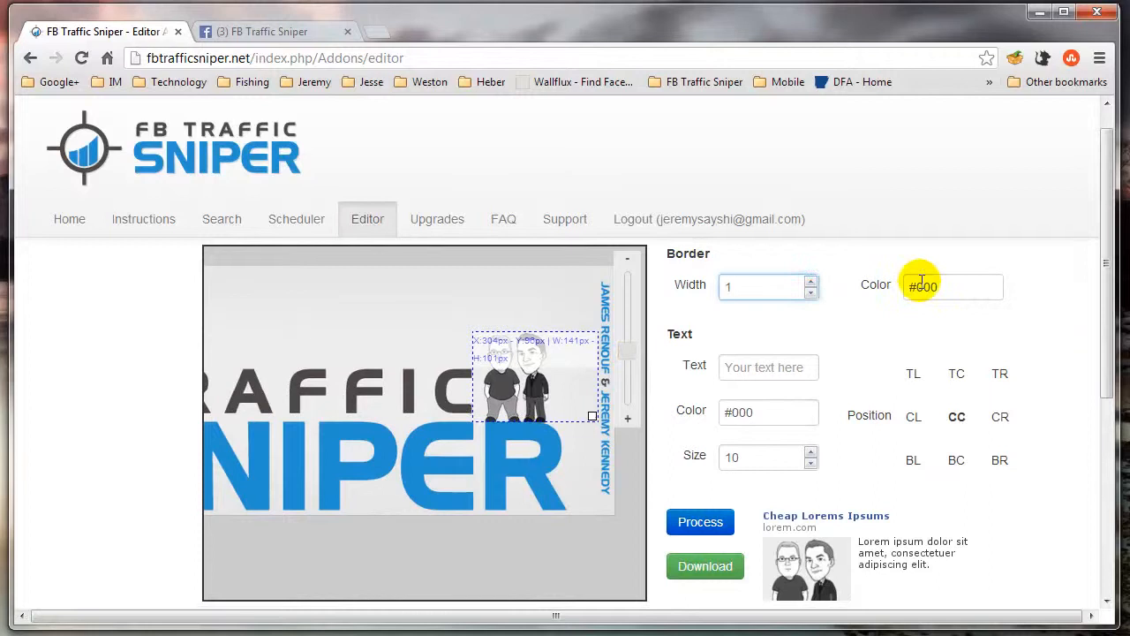
Step: Set border color #ff0000 at width 1, nudging the width spinner up and back to 1
{"action": "left_click", "coordinate": [952, 286]}
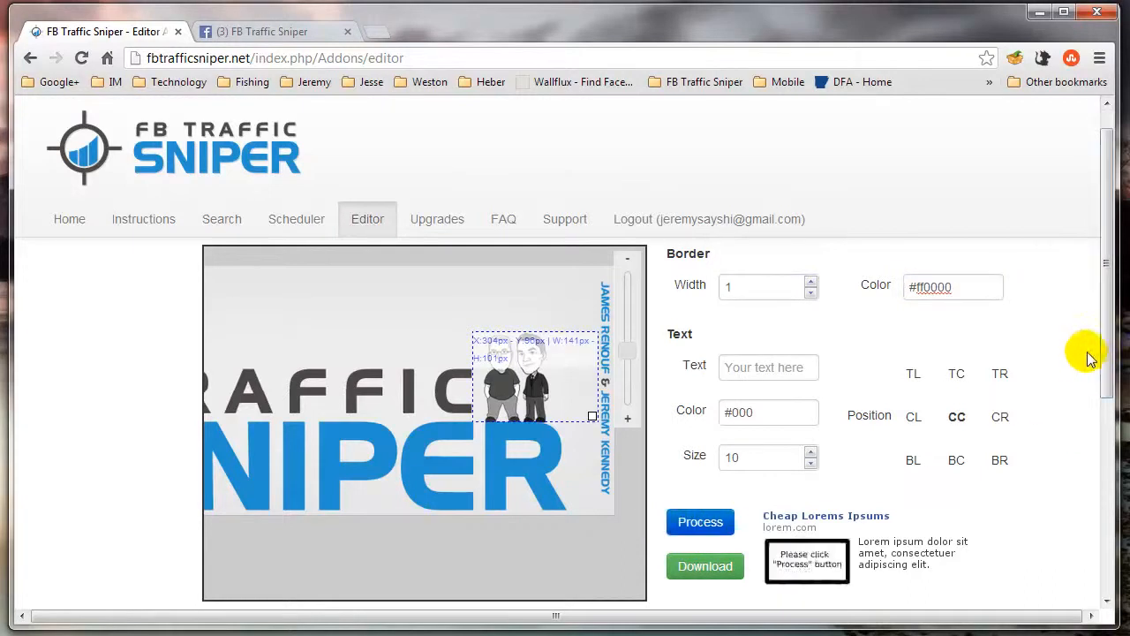
{"action": "left_click", "coordinate": [700, 521]}
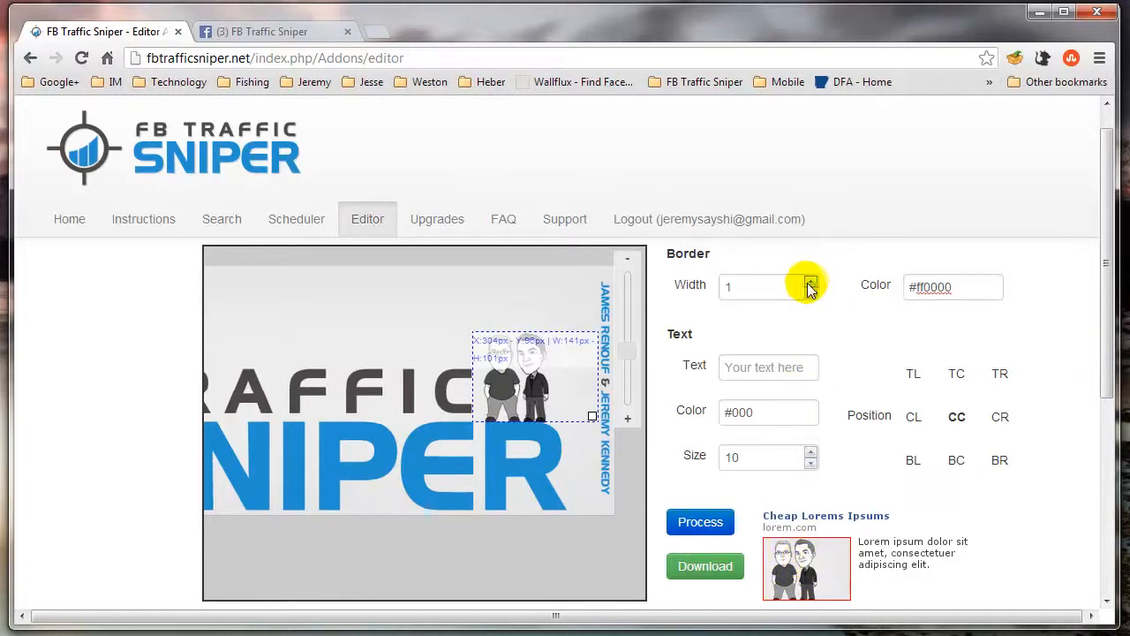
{"action": "left_click", "coordinate": [811, 281]}
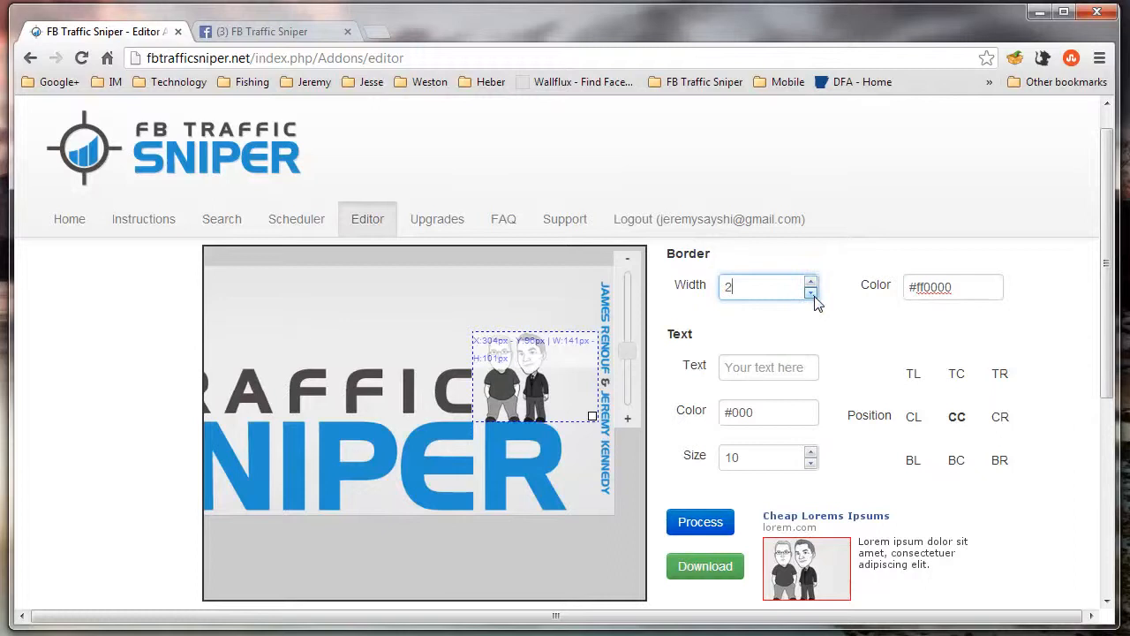
{"action": "left_click", "coordinate": [811, 292]}
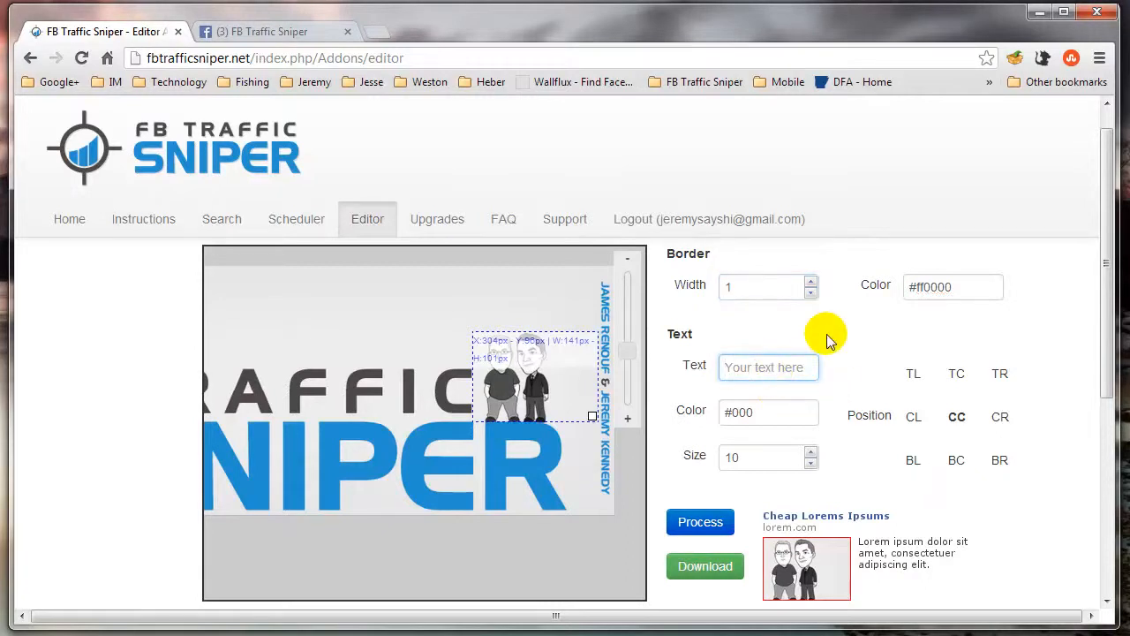
Step: Add 'Test' text in dark #030000, size 16, position BR, and process the preview
{"action": "left_click", "coordinate": [769, 412]}
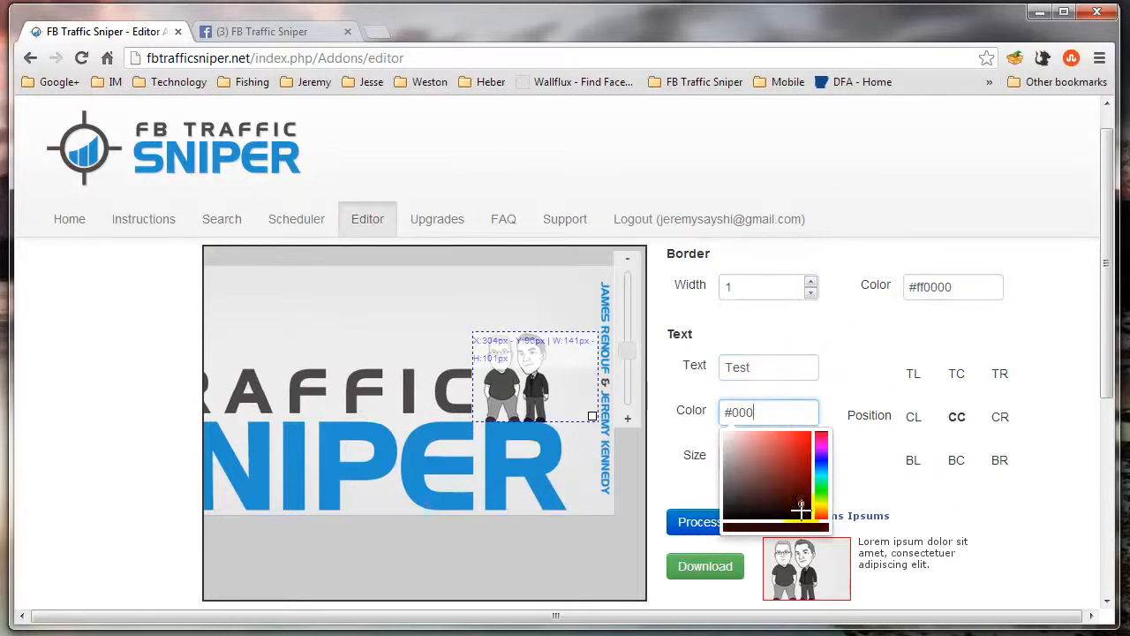
{"action": "left_click", "coordinate": [775, 509]}
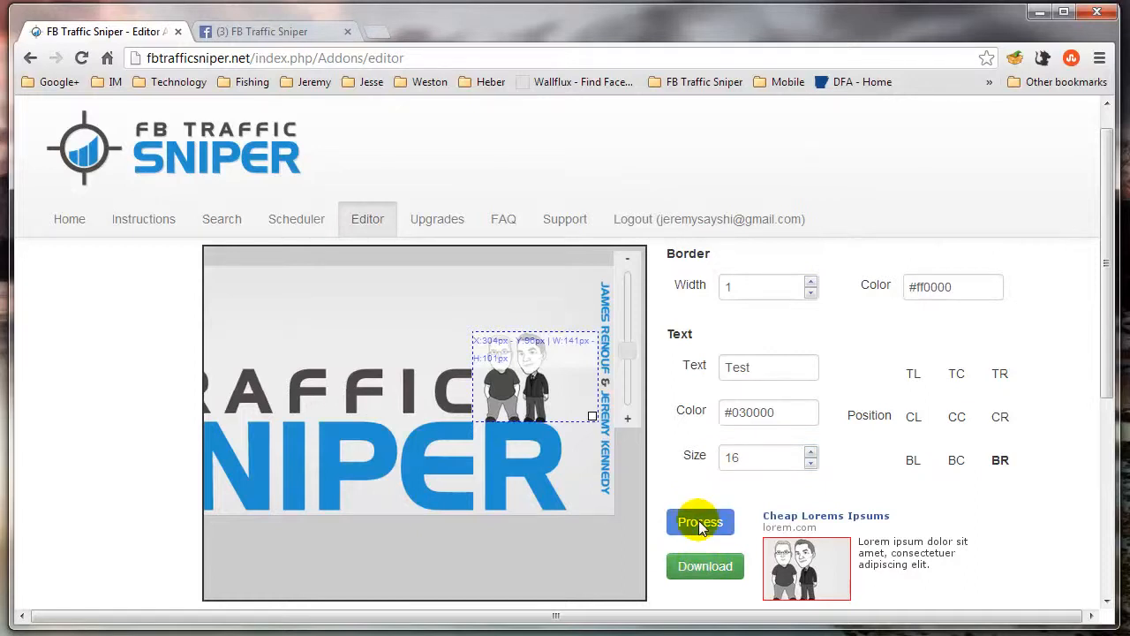
{"action": "left_click", "coordinate": [699, 521]}
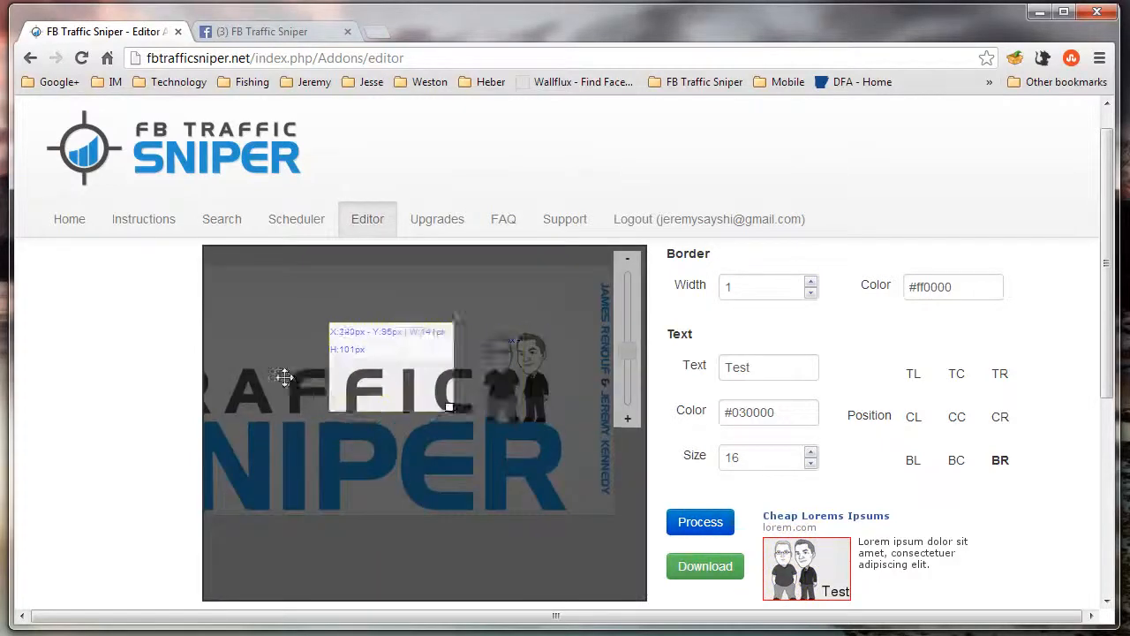
Step: Enlarge the crop to include part of the SNIPER lettering and process the preview
{"action": "left_click_drag", "start_coordinate": [449, 406], "coordinate": [493, 491]}
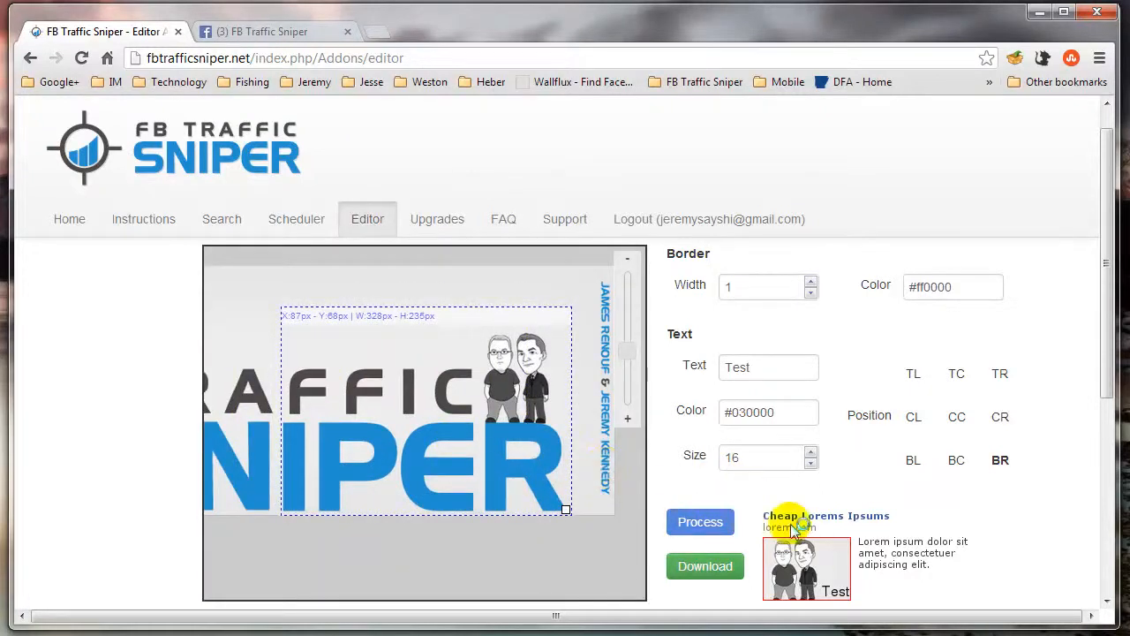
{"action": "left_click", "coordinate": [699, 521]}
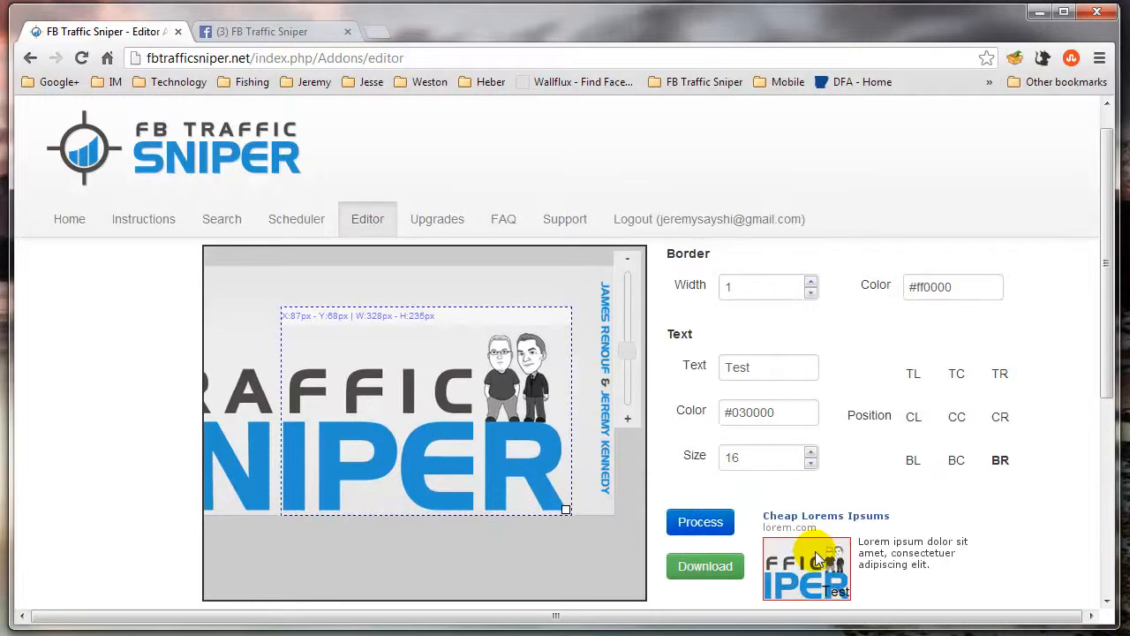